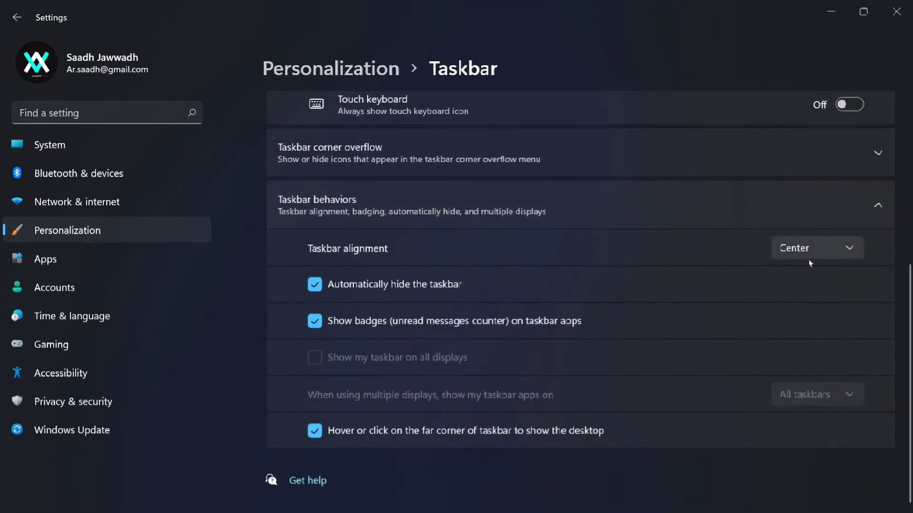
Align the taskbar to the left and check where the Start menu now appears.
{"action": "left_click", "coordinate": [815, 247]}
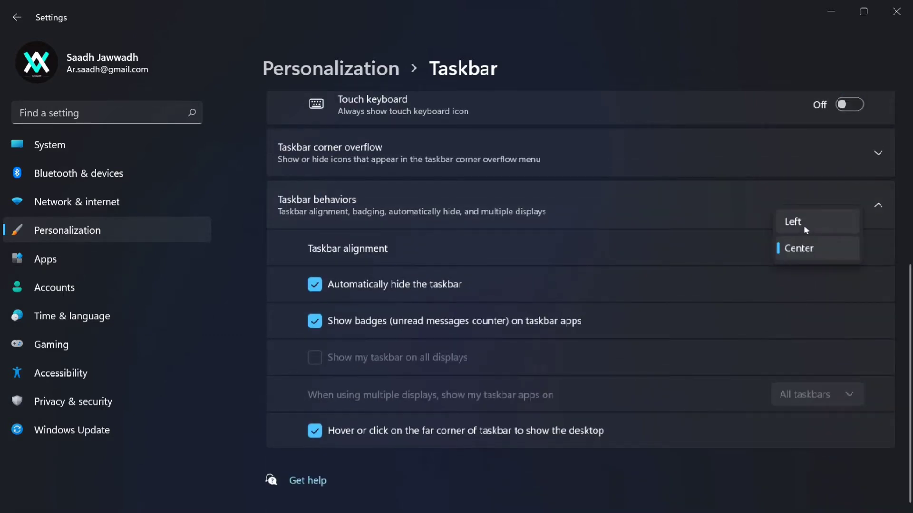
{"action": "left_click", "coordinate": [792, 222]}
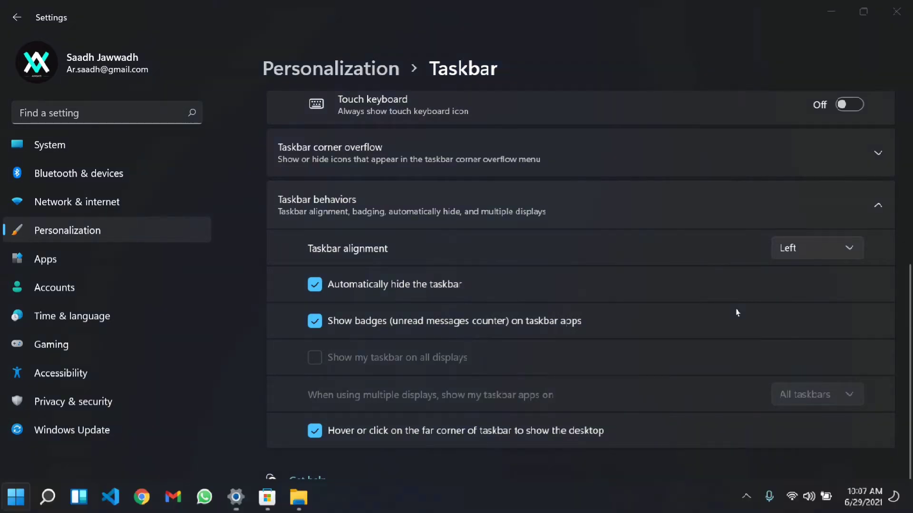
{"action": "left_click", "coordinate": [14, 497]}
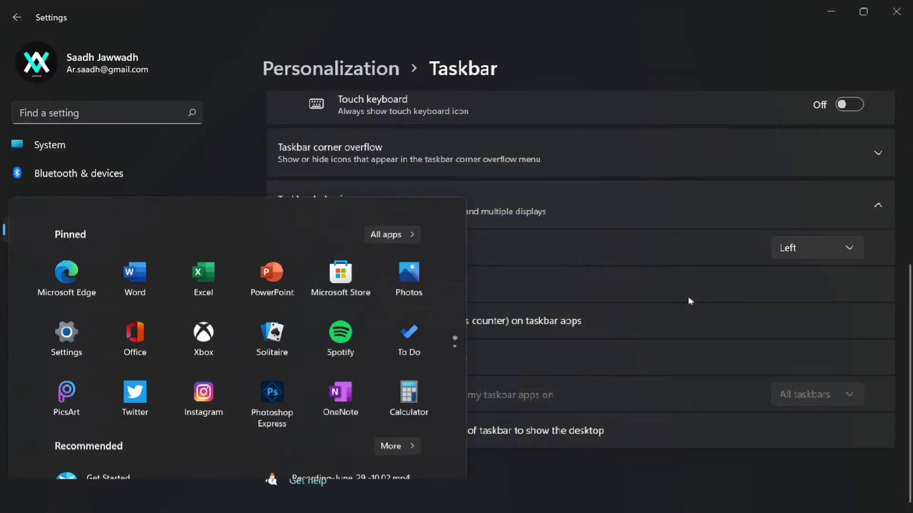
Return the taskbar alignment to Center.
{"action": "left_click", "coordinate": [816, 247]}
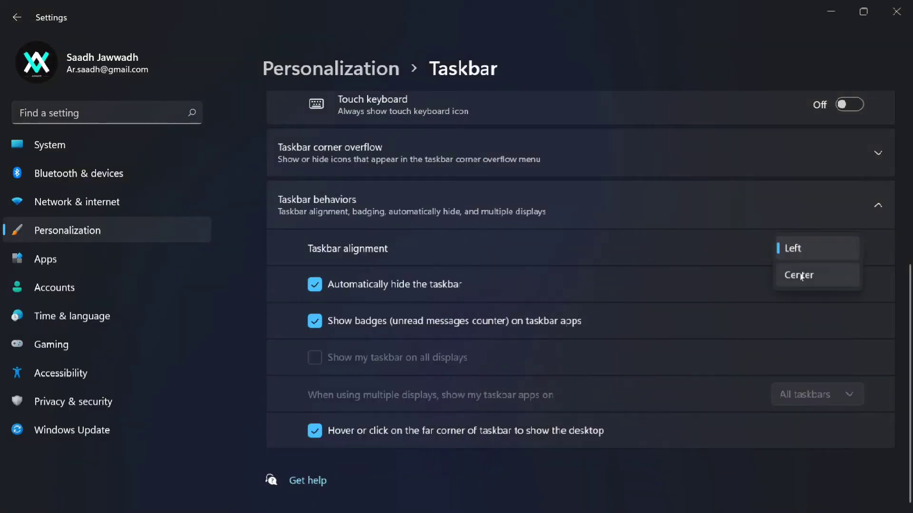
{"action": "left_click", "coordinate": [798, 275]}
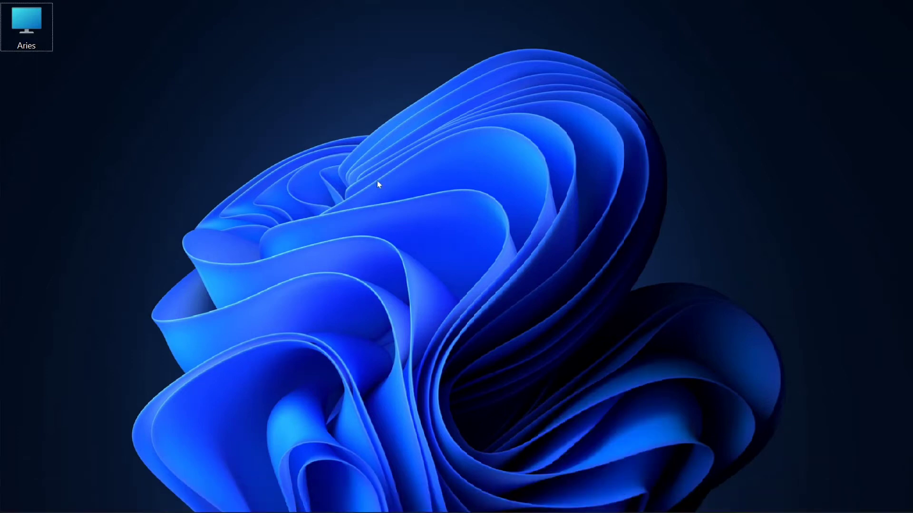
Bring up the desktop context menu and expand it to the full set of options.
{"action": "right_click", "coordinate": [377, 184]}
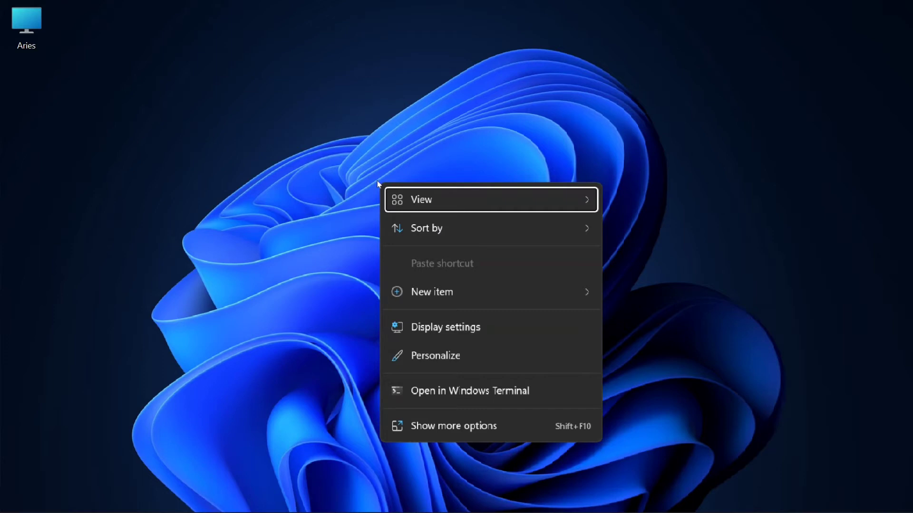
{"action": "mouse_move", "coordinate": [422, 236]}
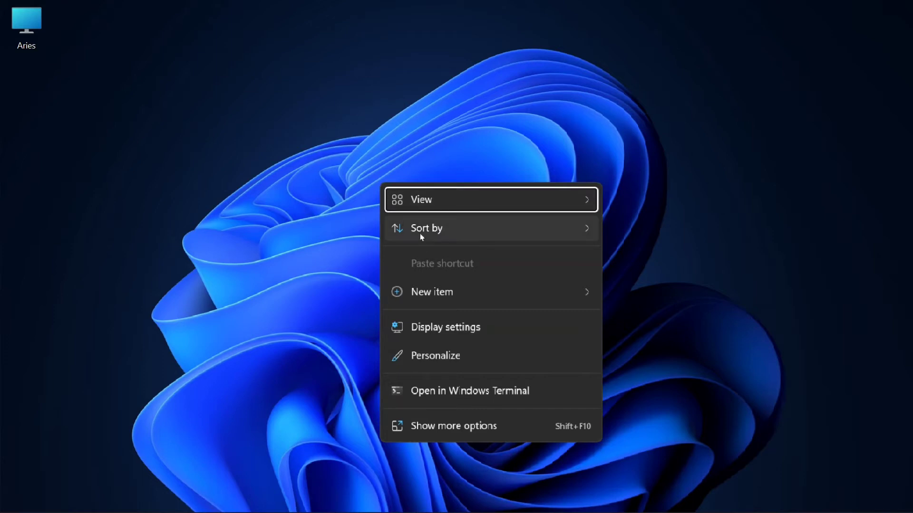
{"action": "mouse_move", "coordinate": [426, 227]}
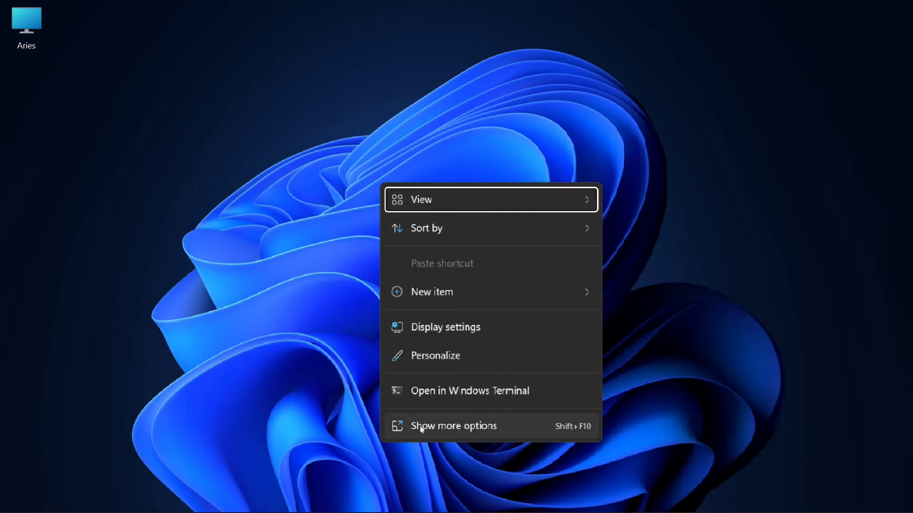
{"action": "left_click", "coordinate": [454, 426]}
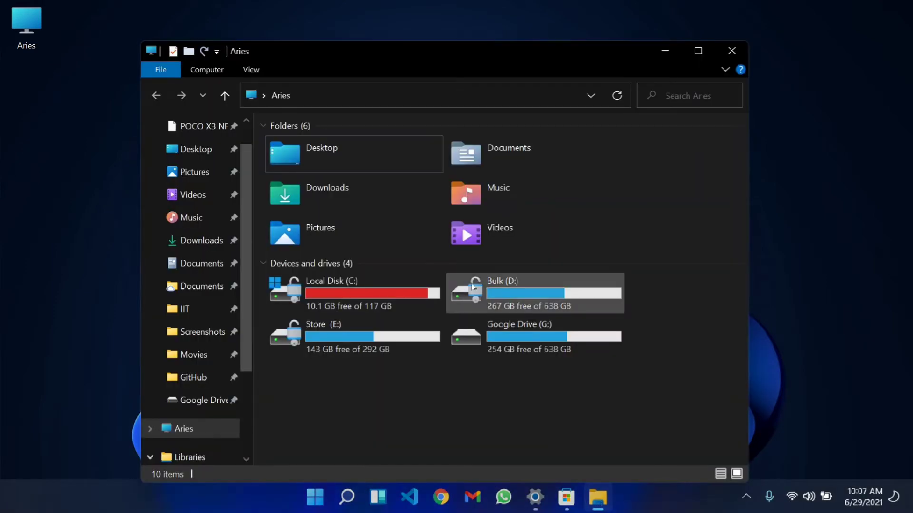
{"action": "mouse_move", "coordinate": [412, 132]}
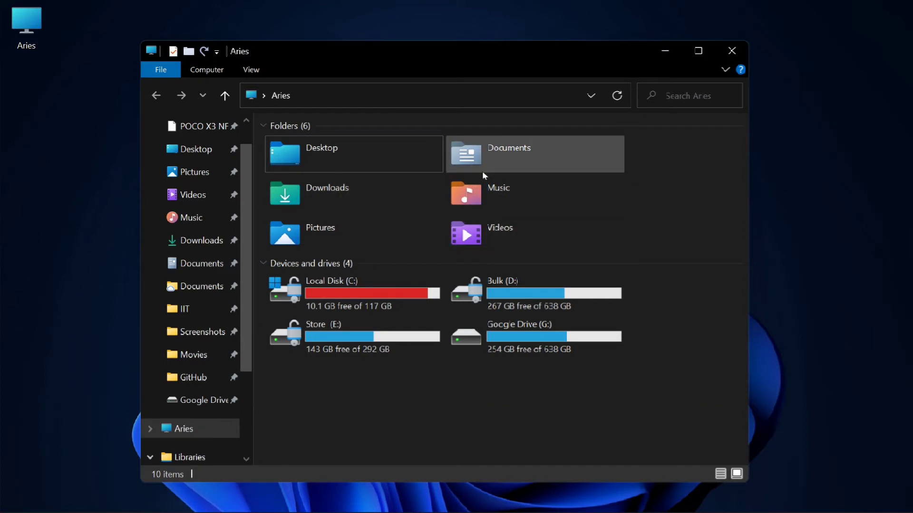
{"action": "mouse_move", "coordinate": [645, 208]}
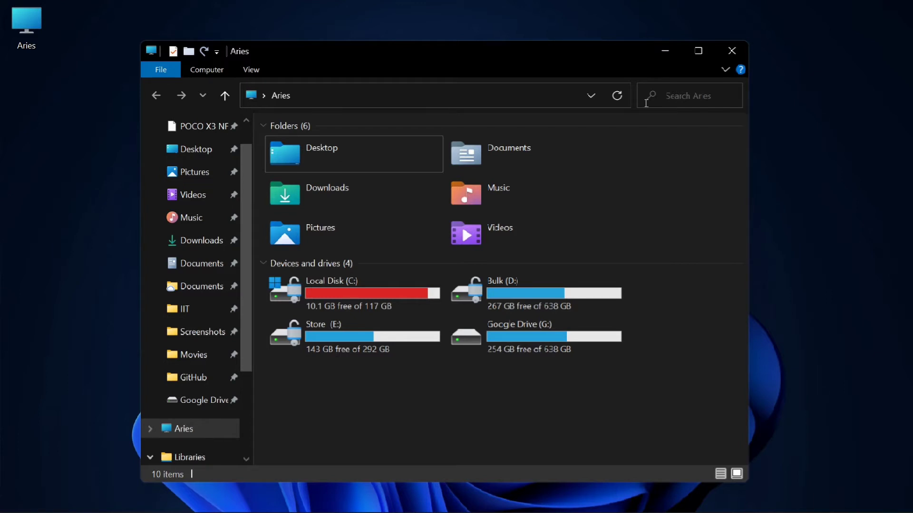
Review the File Explorer home view of folders and drives, then minimise it.
{"action": "left_click", "coordinate": [732, 50]}
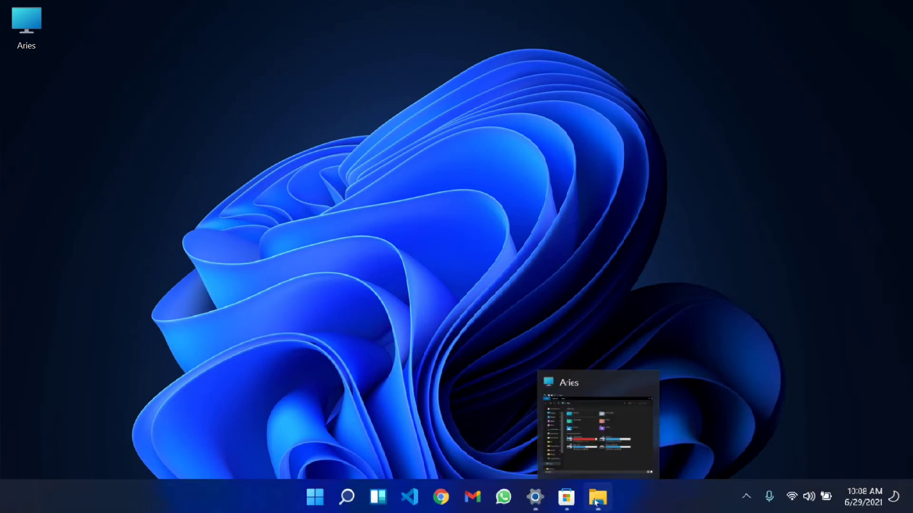
Bring Settings back up full-screen on the Personalization page and look down its options.
{"action": "left_click", "coordinate": [597, 497]}
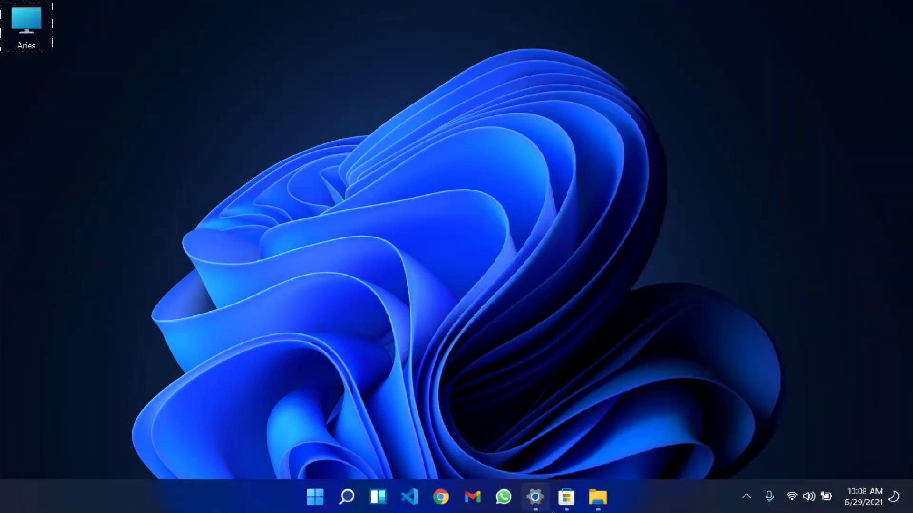
{"action": "left_click", "coordinate": [535, 497]}
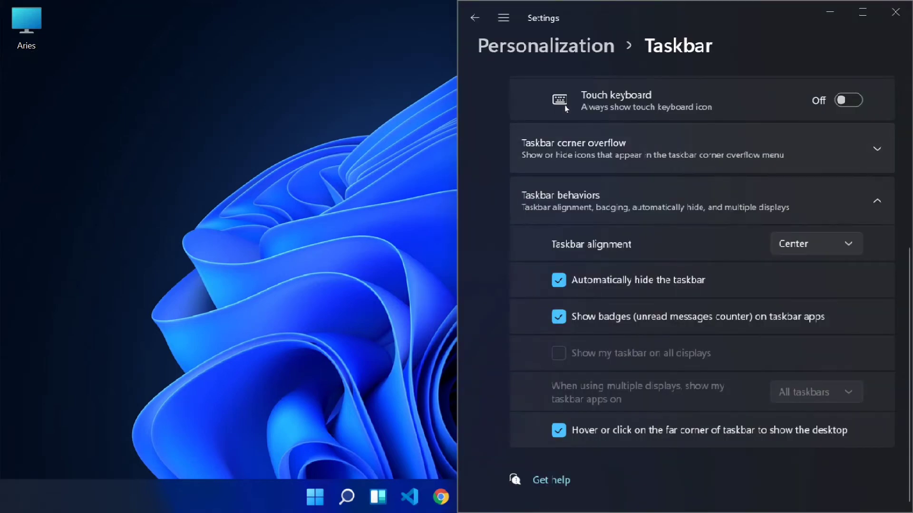
{"action": "left_click", "coordinate": [896, 11]}
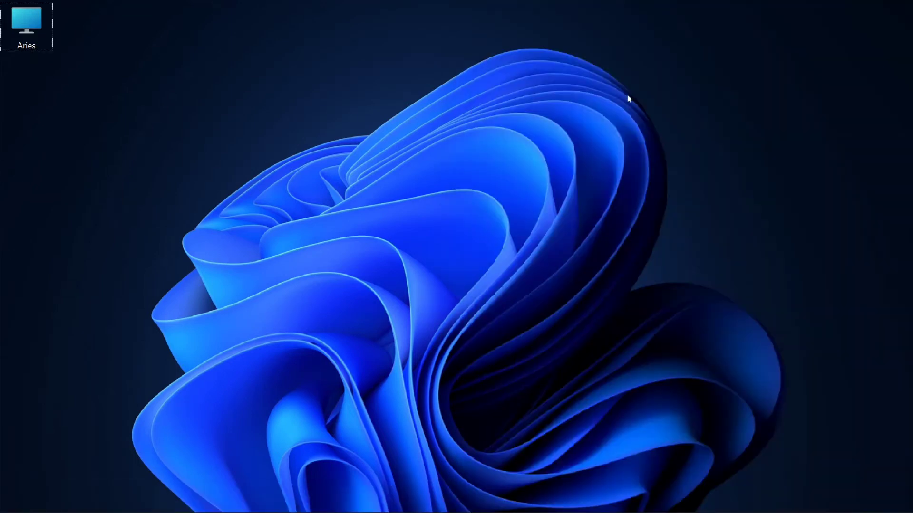
{"action": "mouse_move", "coordinate": [675, 269]}
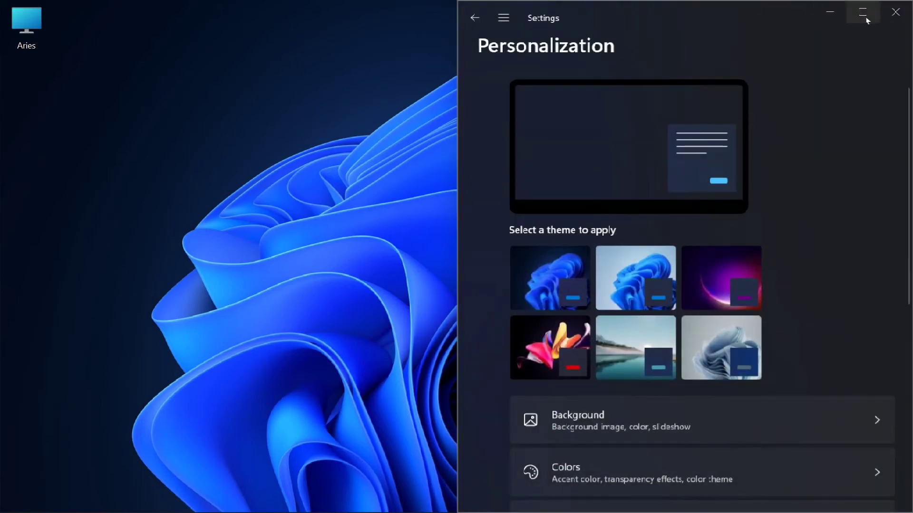
{"action": "left_click", "coordinate": [863, 12]}
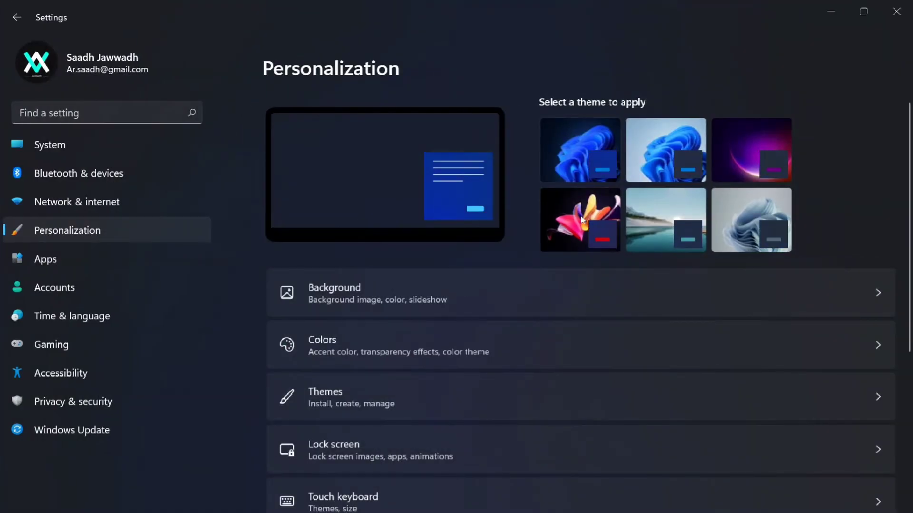
{"action": "scroll", "scroll_direction": "down", "scroll_amount": 3}
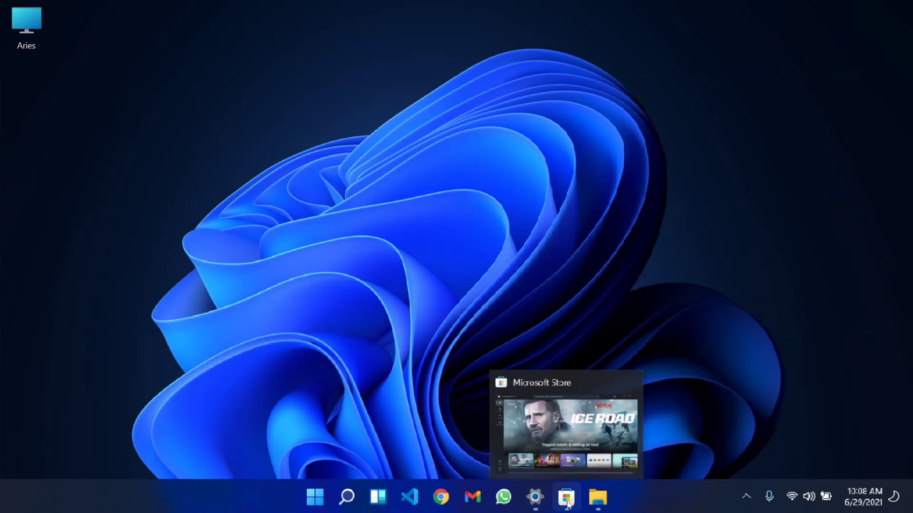
Bring up the Microsoft Store home page and move to the Apps category.
{"action": "left_click", "coordinate": [565, 497]}
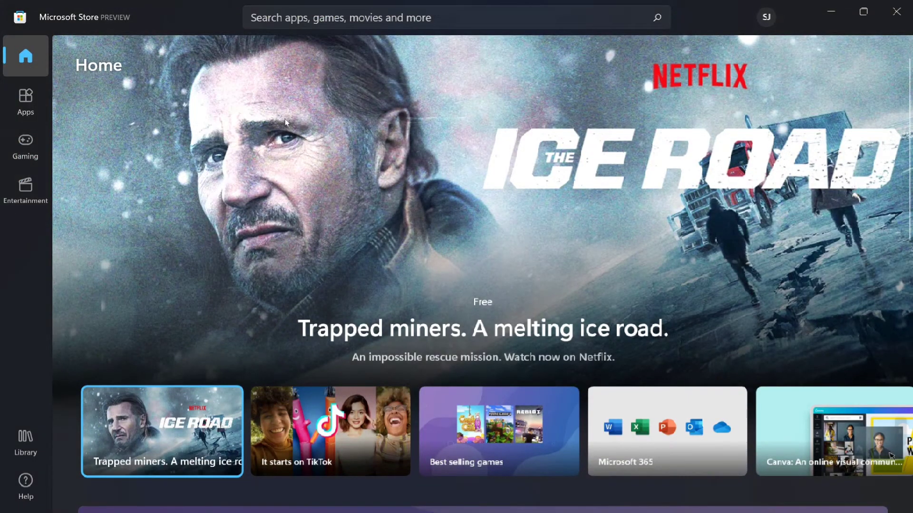
{"action": "mouse_move", "coordinate": [123, 22]}
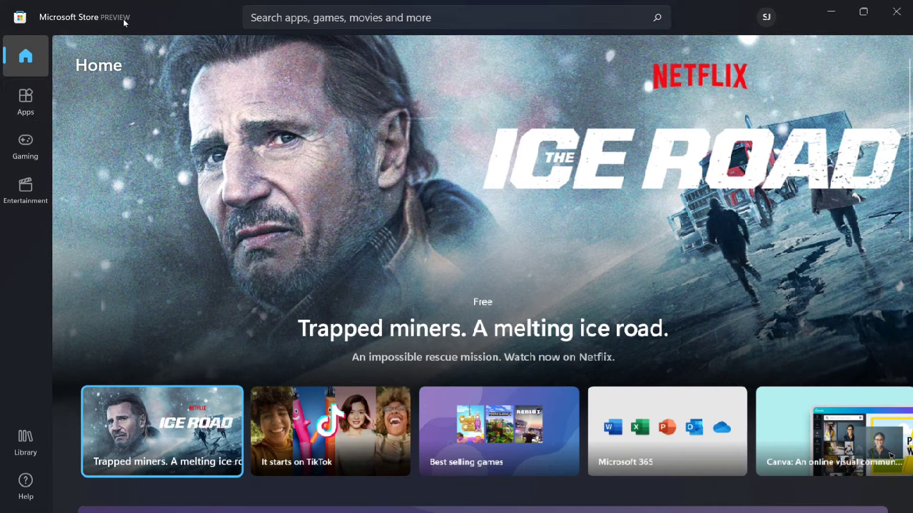
{"action": "mouse_move", "coordinate": [140, 76]}
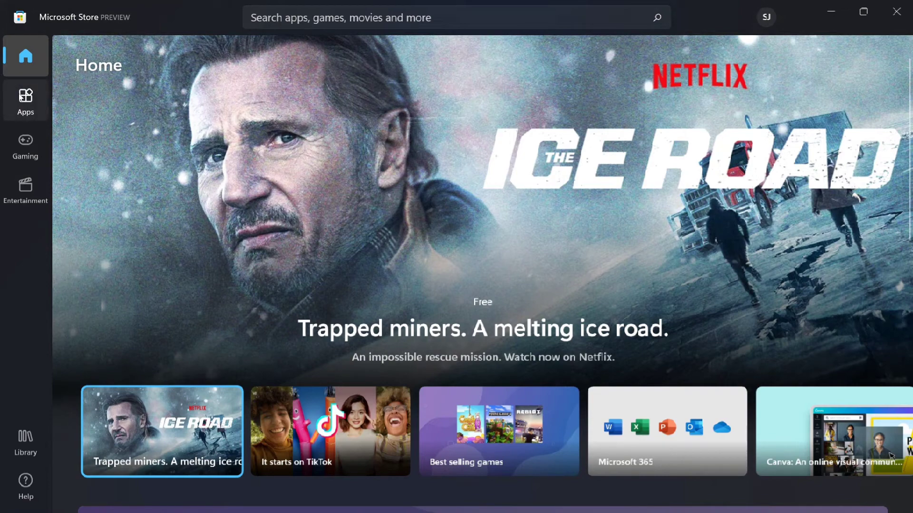
{"action": "left_click", "coordinate": [25, 100]}
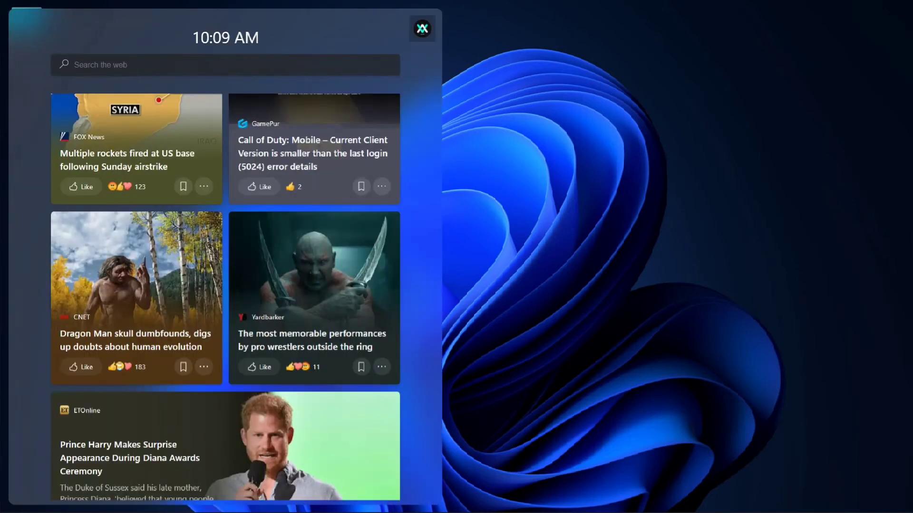
Scroll the widgets news feed, then view the notifications and calendar flyout.
{"action": "scroll", "scroll_direction": "down", "scroll_amount": 3}
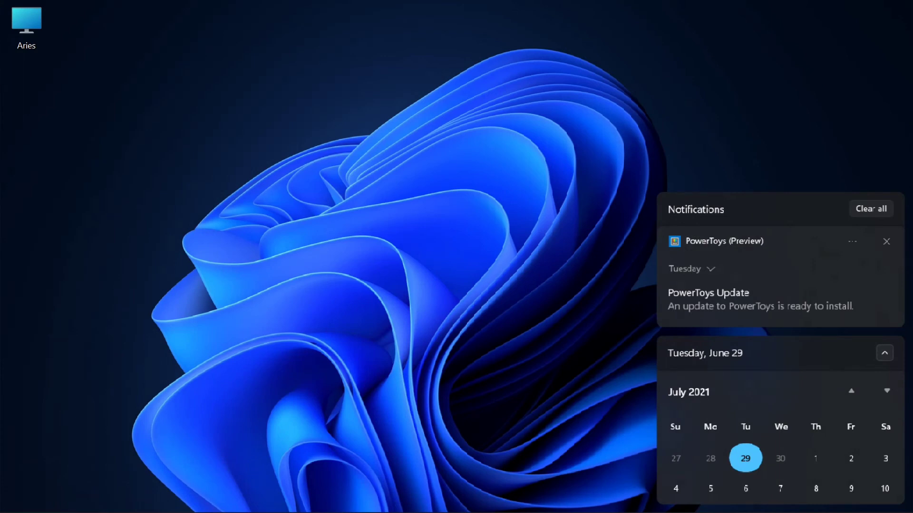
{"action": "mouse_move", "coordinate": [820, 378]}
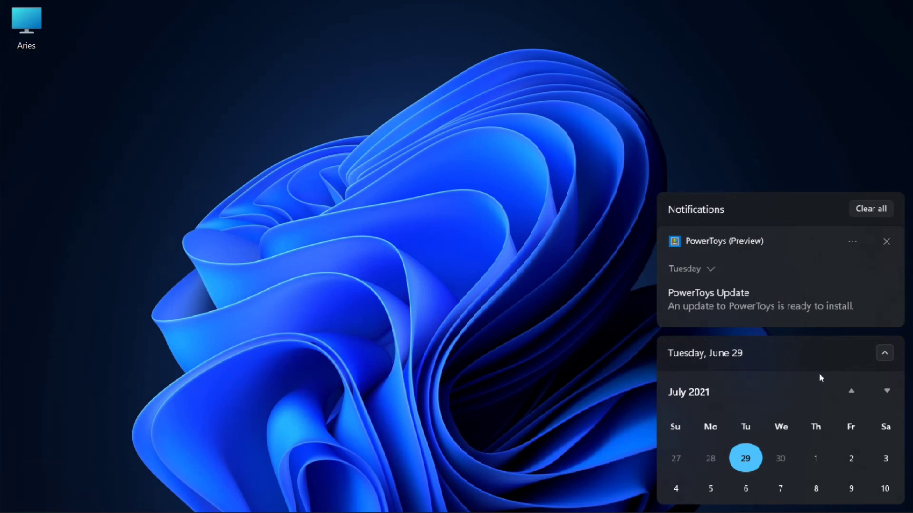
{"action": "left_click", "coordinate": [386, 248]}
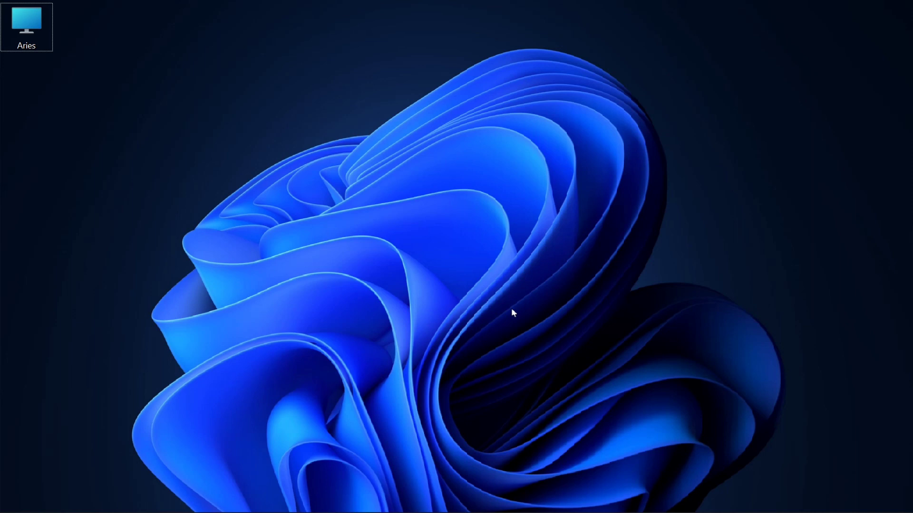
{"action": "mouse_move", "coordinate": [560, 493]}
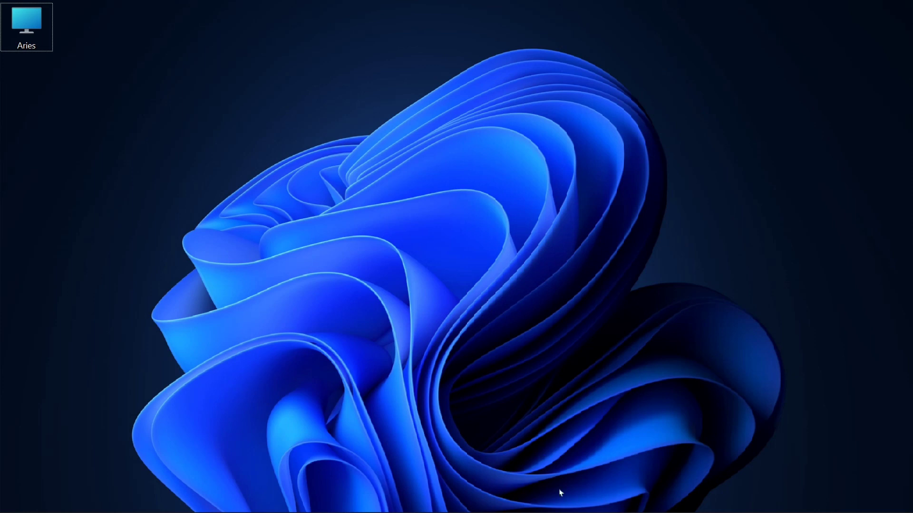
{"action": "mouse_move", "coordinate": [481, 231]}
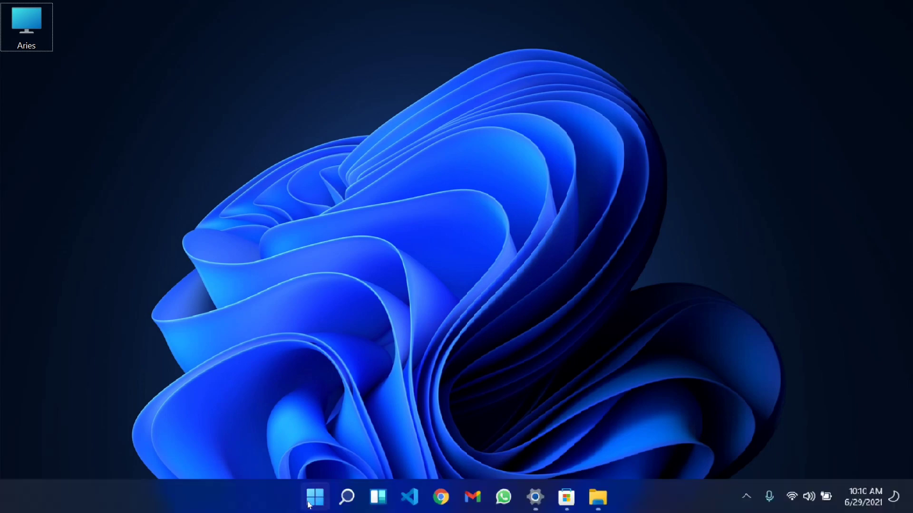
Show the Start menu with its pinned apps and recommended recent files.
{"action": "left_click", "coordinate": [315, 497]}
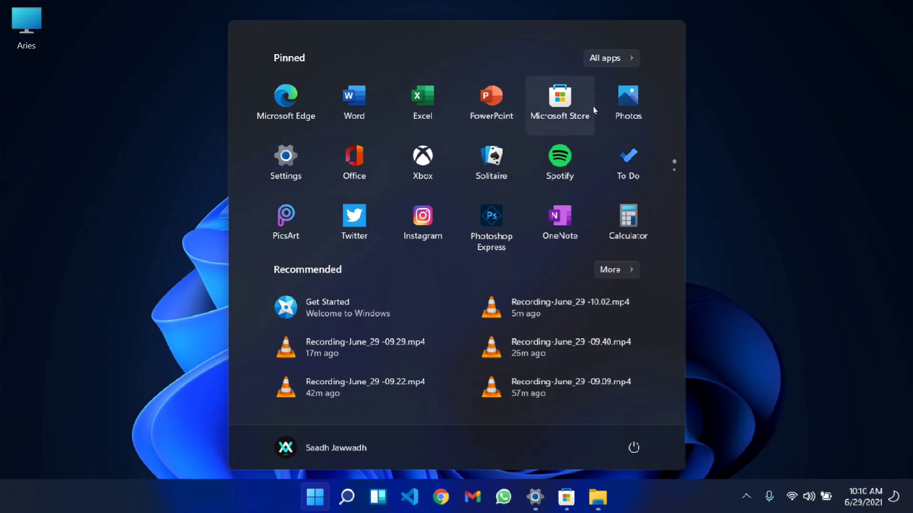
{"action": "mouse_move", "coordinate": [492, 163]}
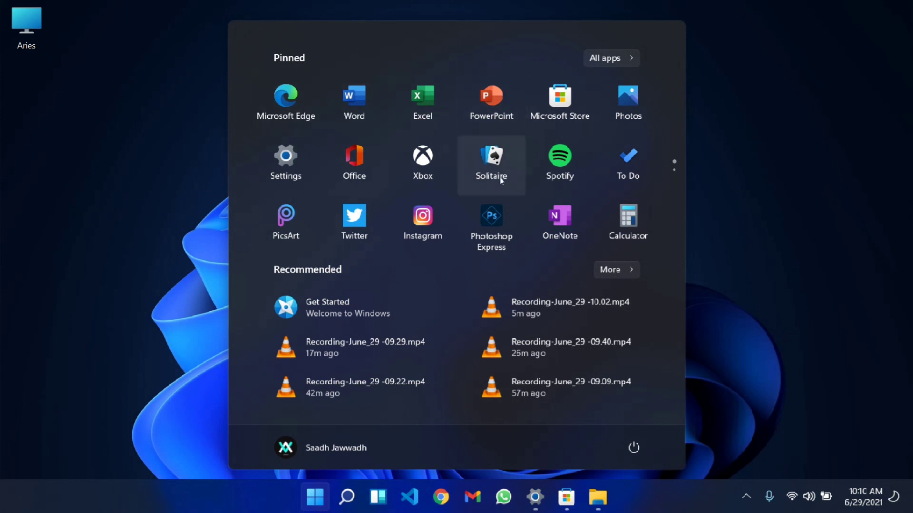
{"action": "mouse_move", "coordinate": [791, 213]}
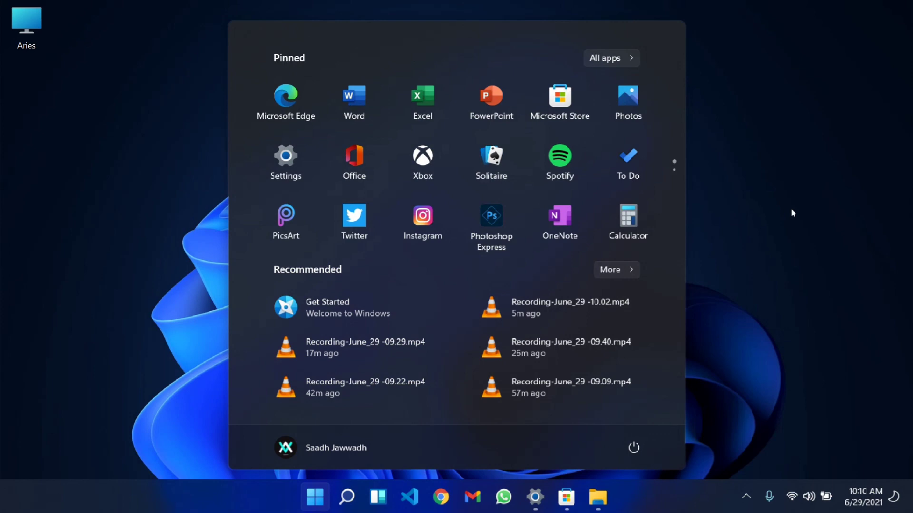